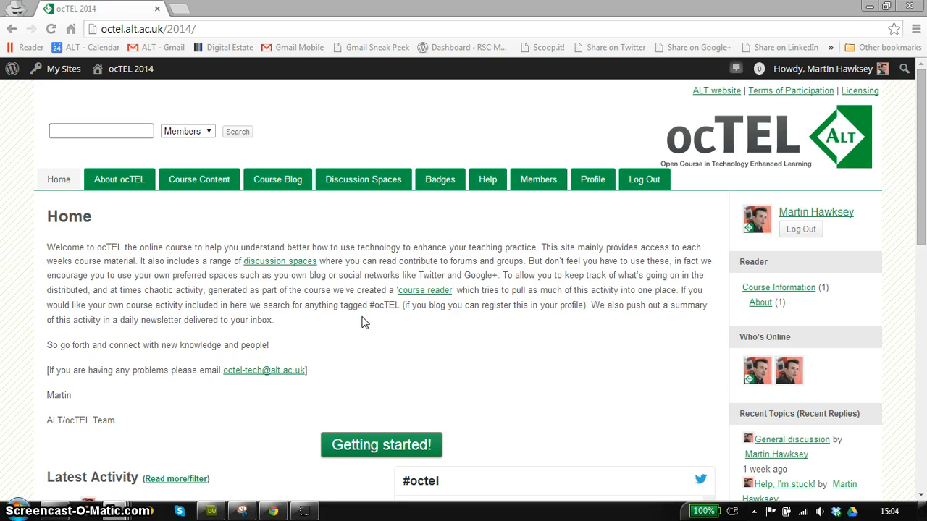
mouse_move(360, 324)
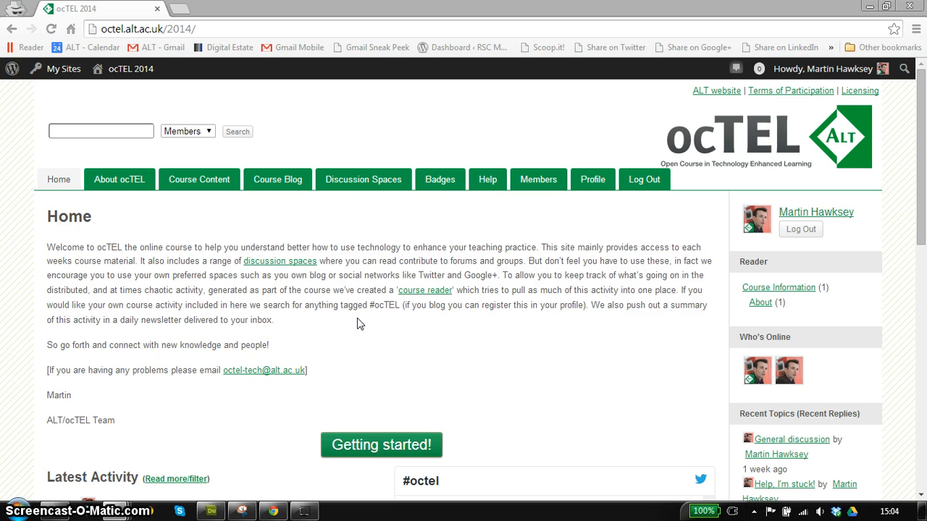
Reveal the Discussion Spaces menu listing the course's forums and groups.
click(364, 180)
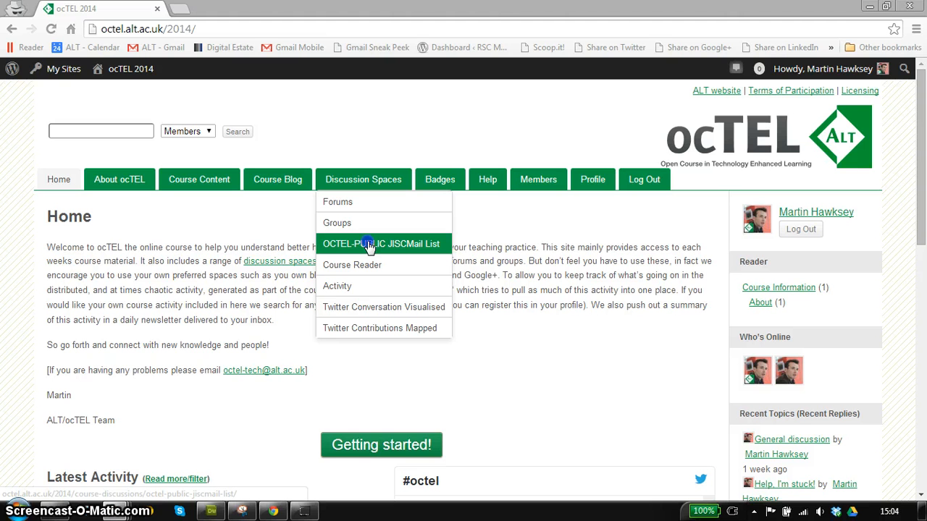
Go to the OCTEL-PUBLIC JISCMail List page describing the public mailing list.
click(382, 243)
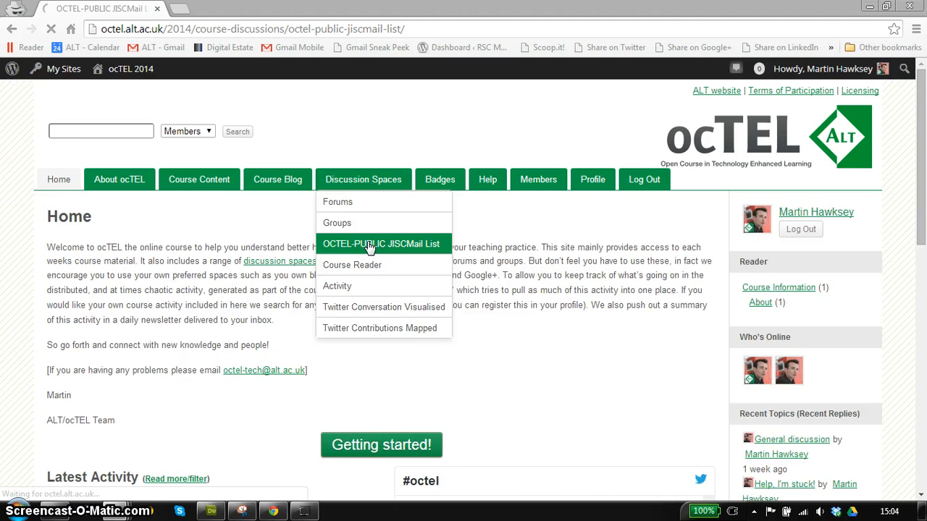
click(381, 244)
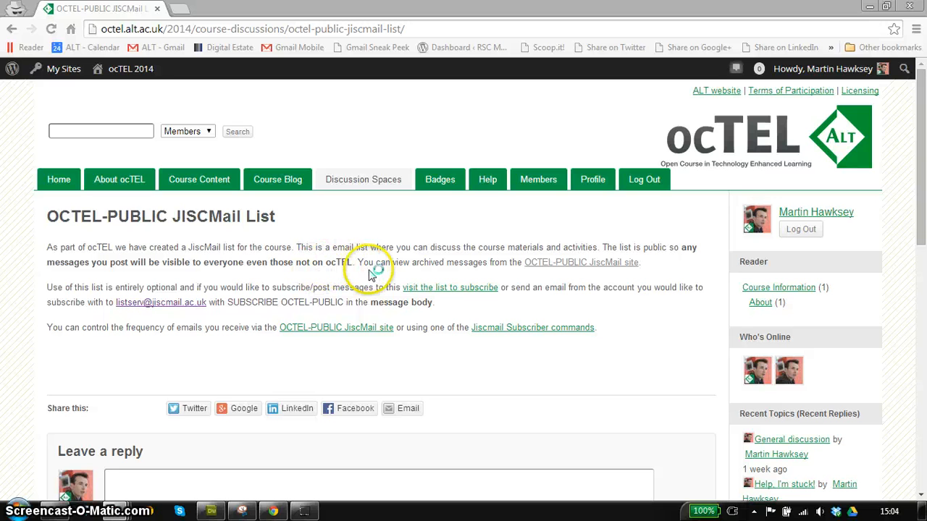
mouse_move(301, 267)
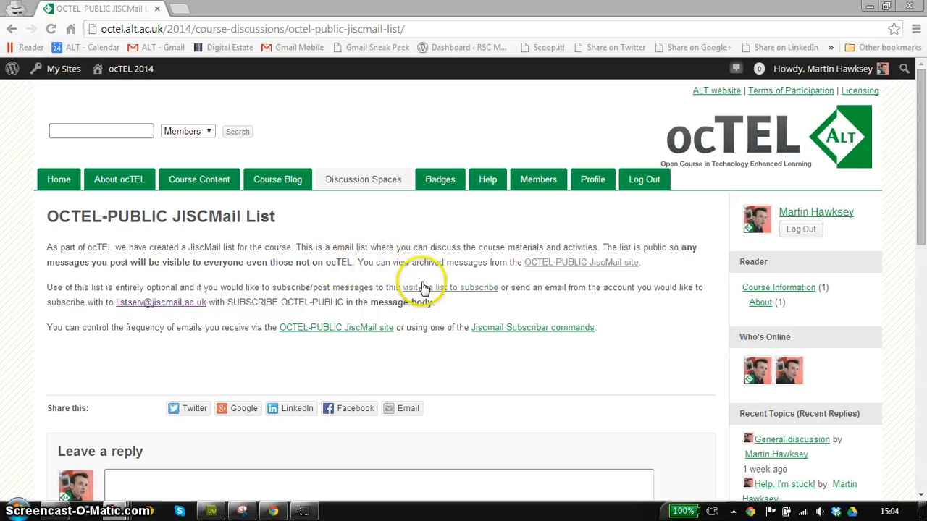
mouse_move(423, 287)
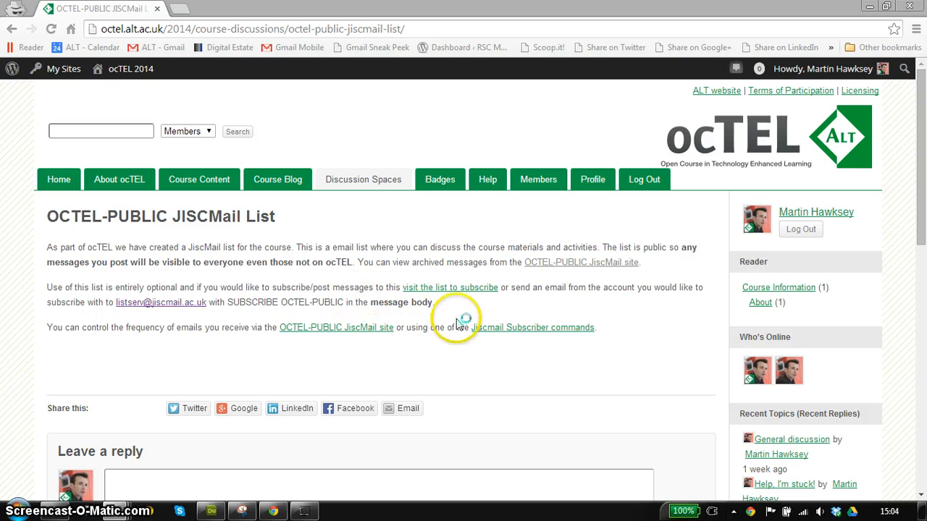
mouse_move(655, 240)
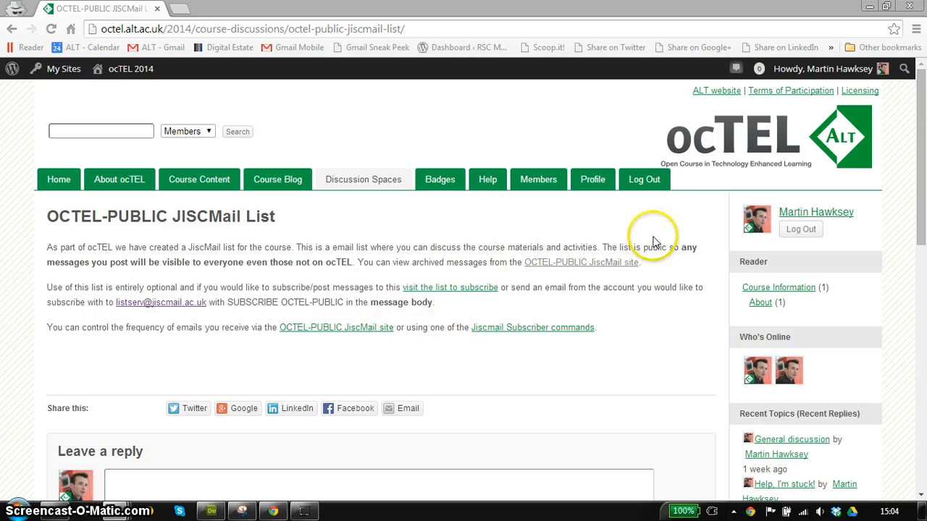
mouse_move(817, 216)
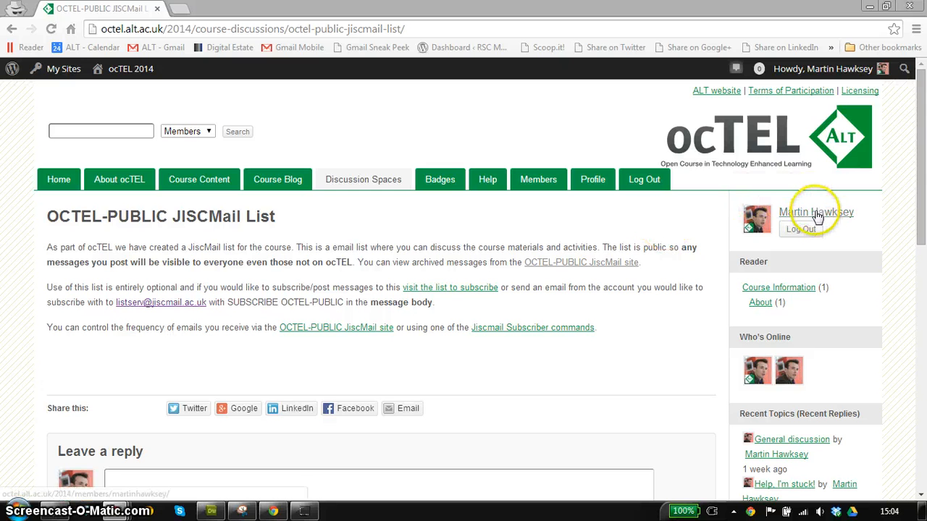
Reach your member profile's General Settings showing password and account email fields.
click(817, 212)
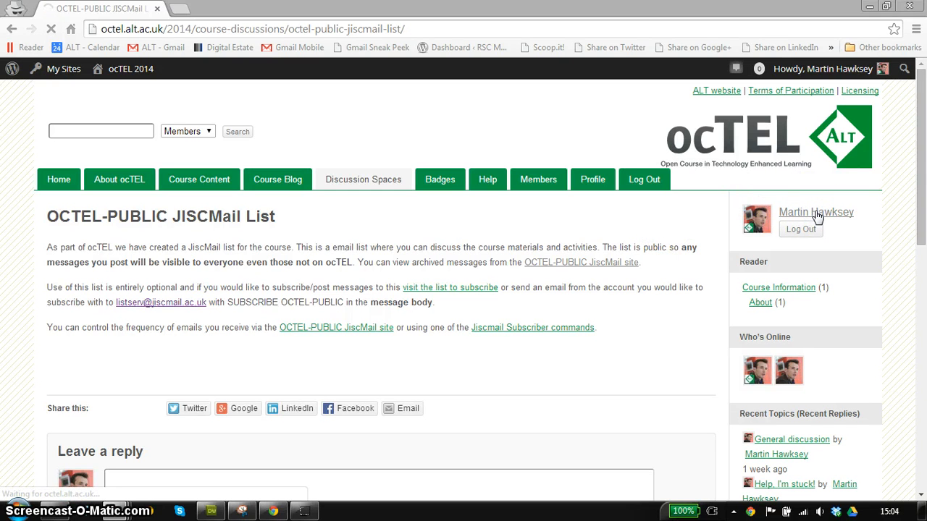
click(815, 212)
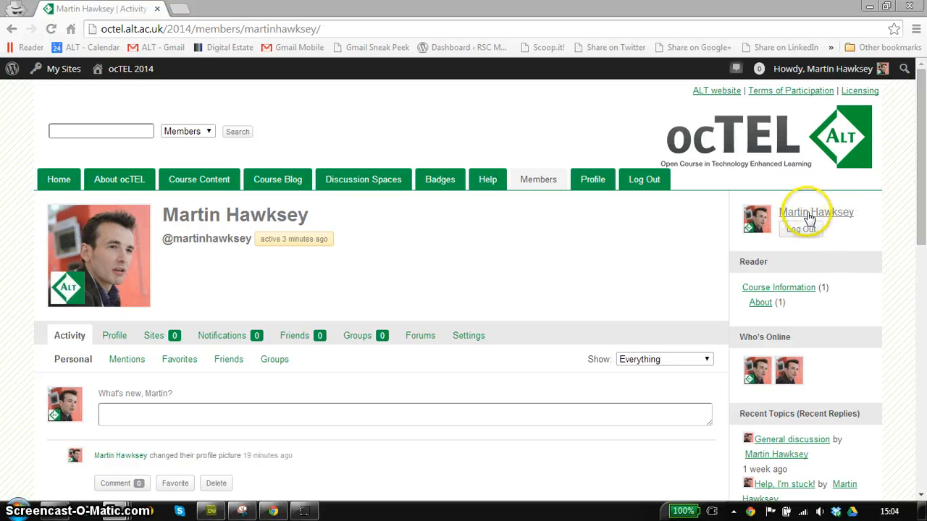
mouse_move(485, 279)
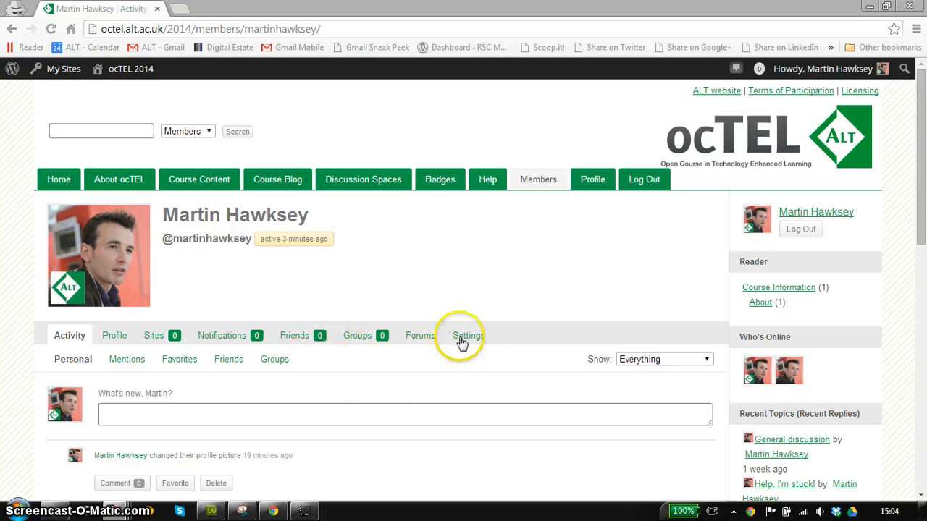
click(469, 336)
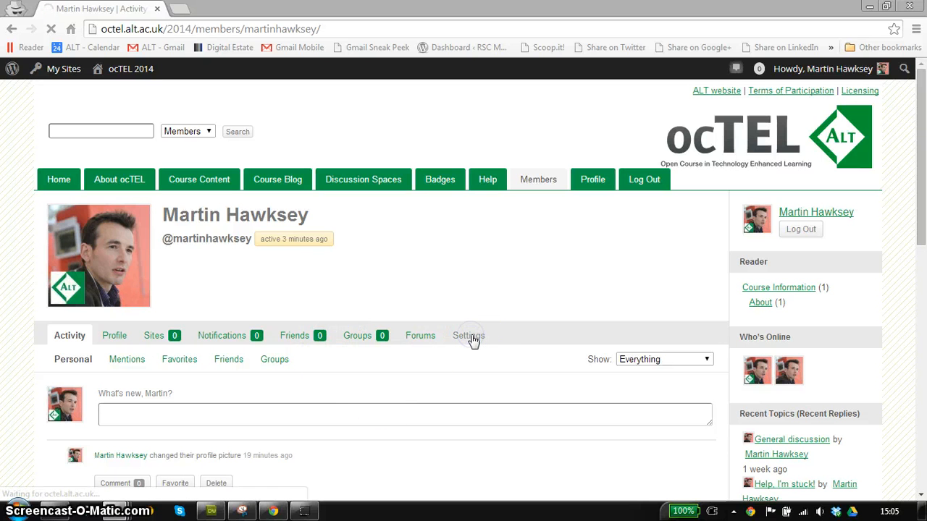
click(469, 336)
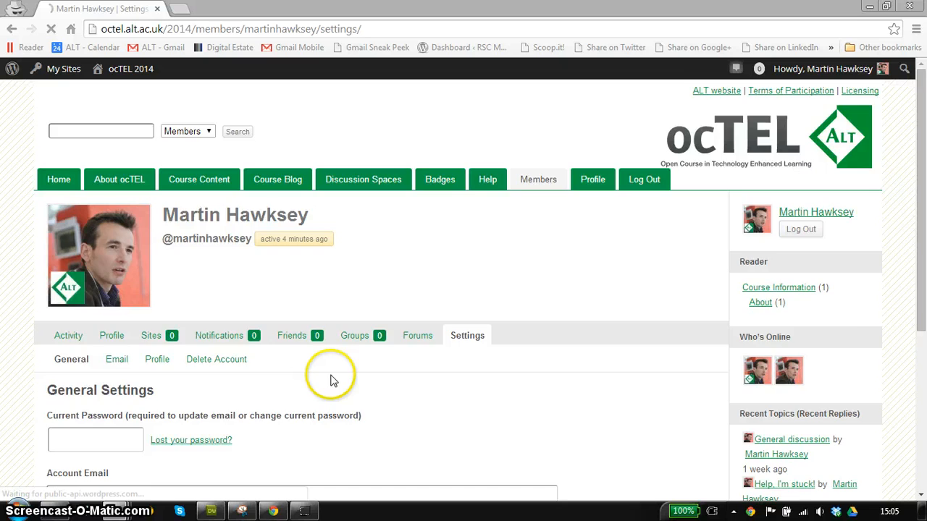
scroll(down, 3)
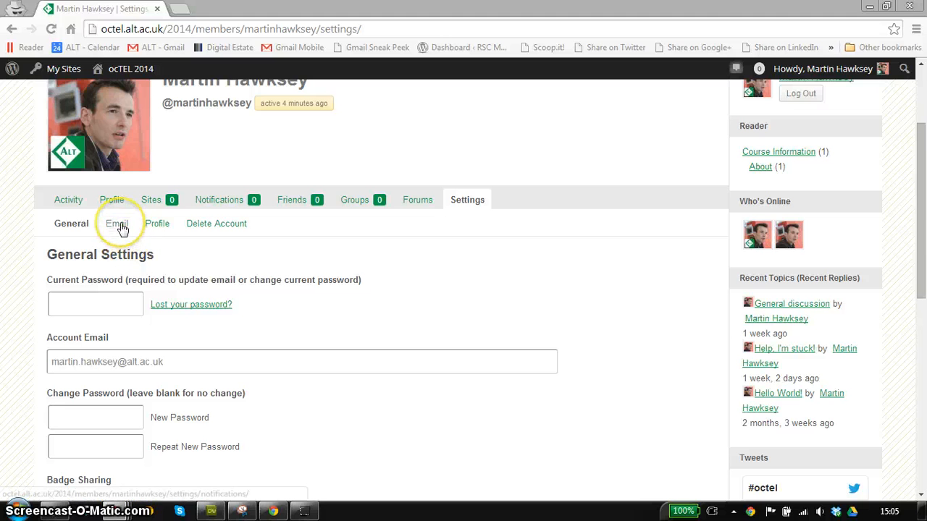
click(116, 223)
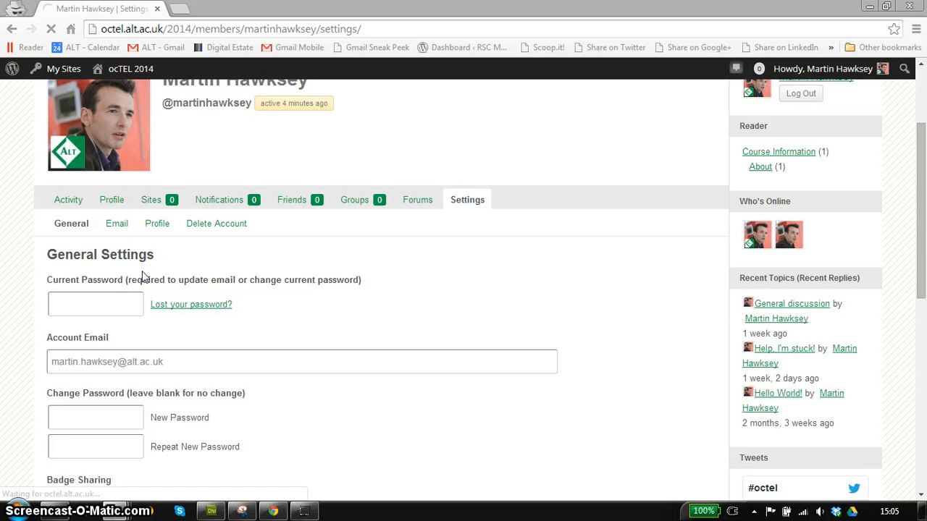
click(116, 223)
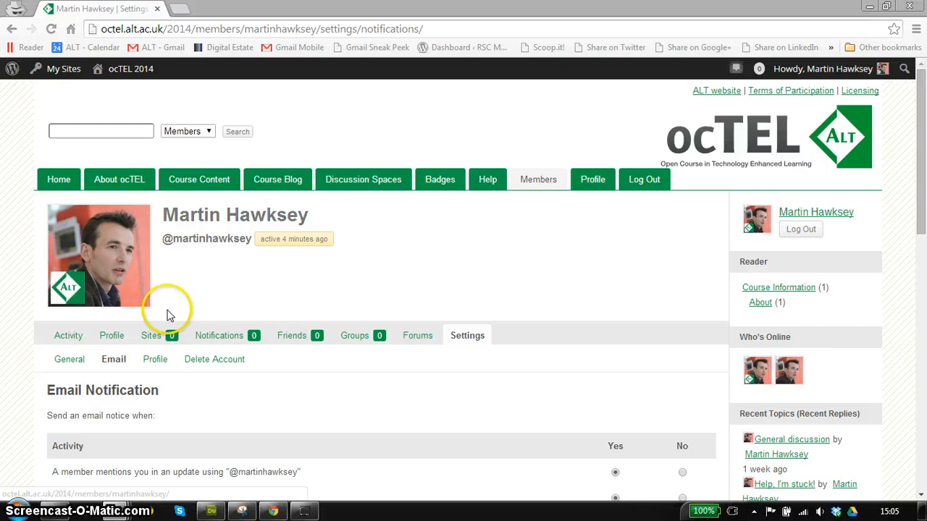
scroll(down, 3)
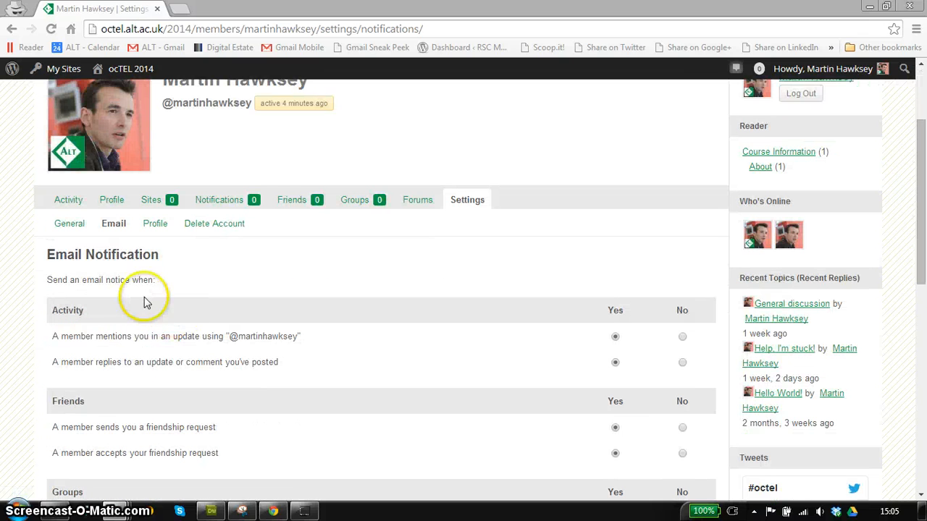
mouse_move(143, 339)
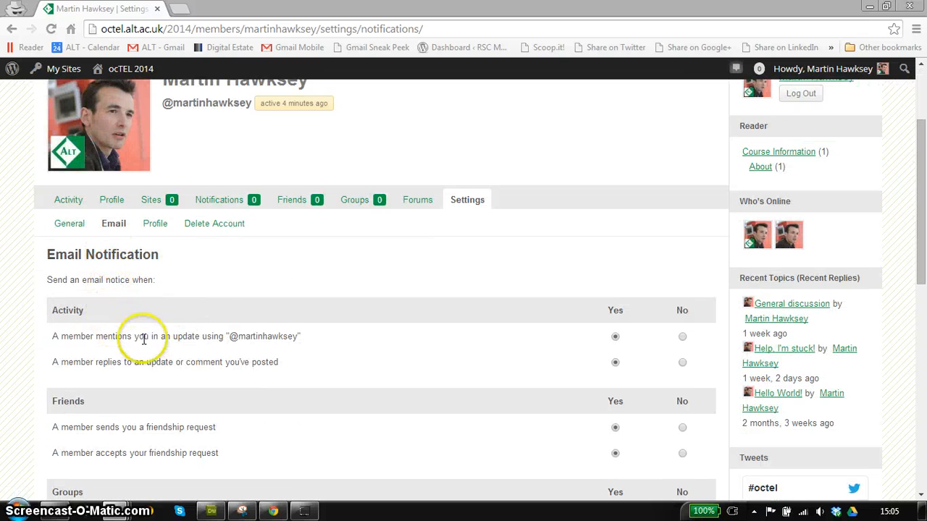
scroll(down, 3)
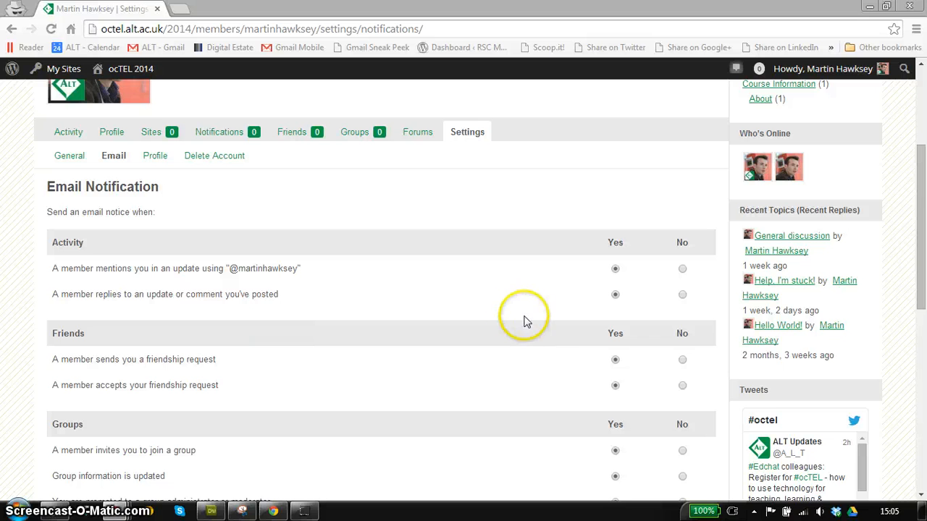
mouse_move(620, 347)
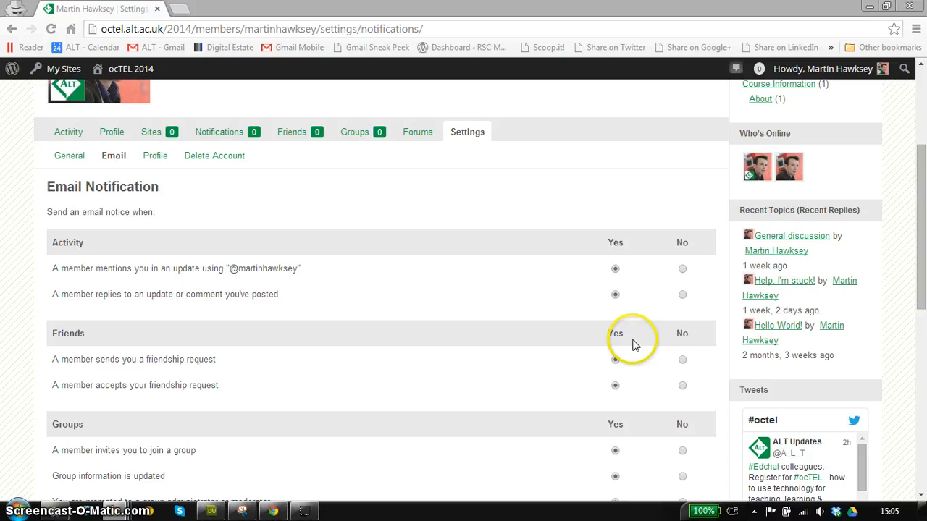
mouse_move(611, 271)
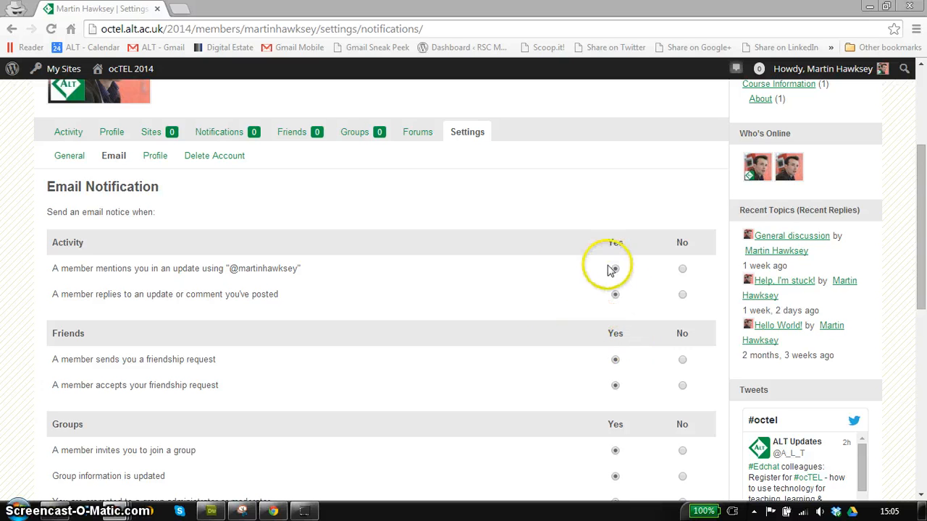
mouse_move(233, 268)
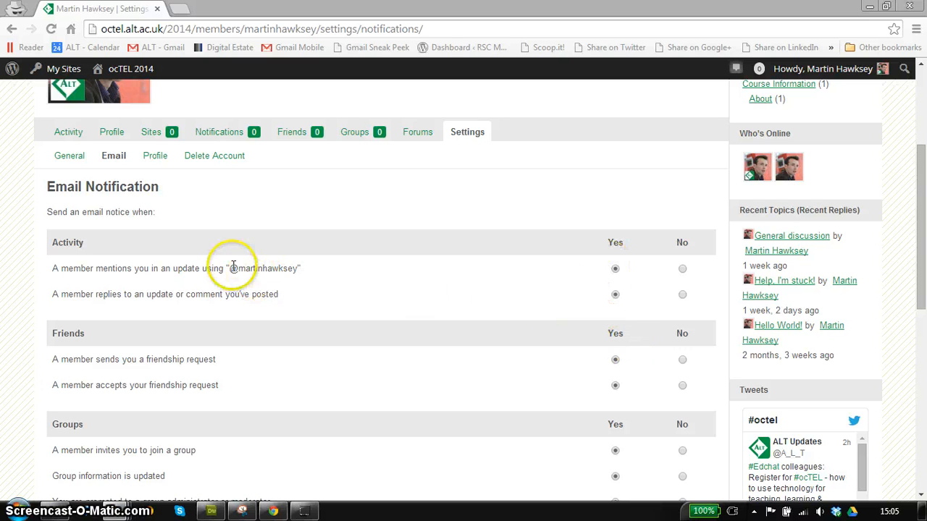
mouse_move(200, 316)
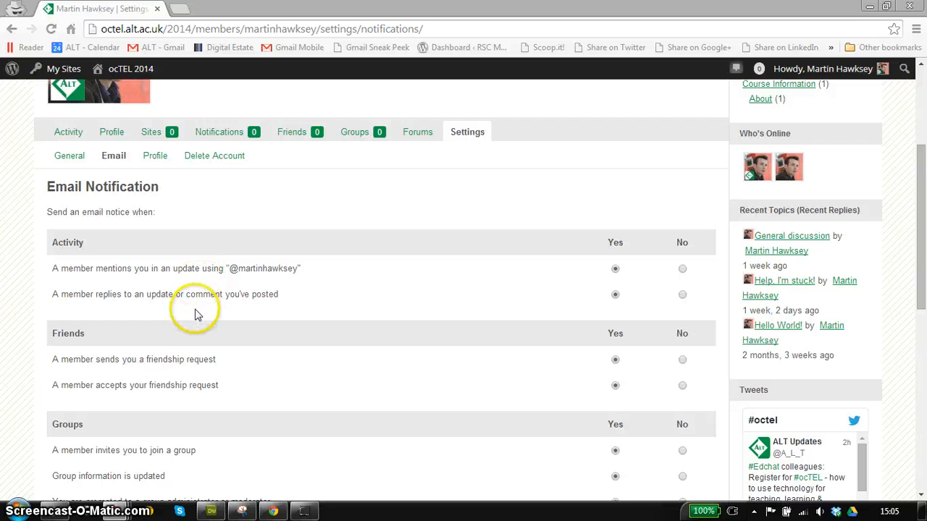
scroll(down, 3)
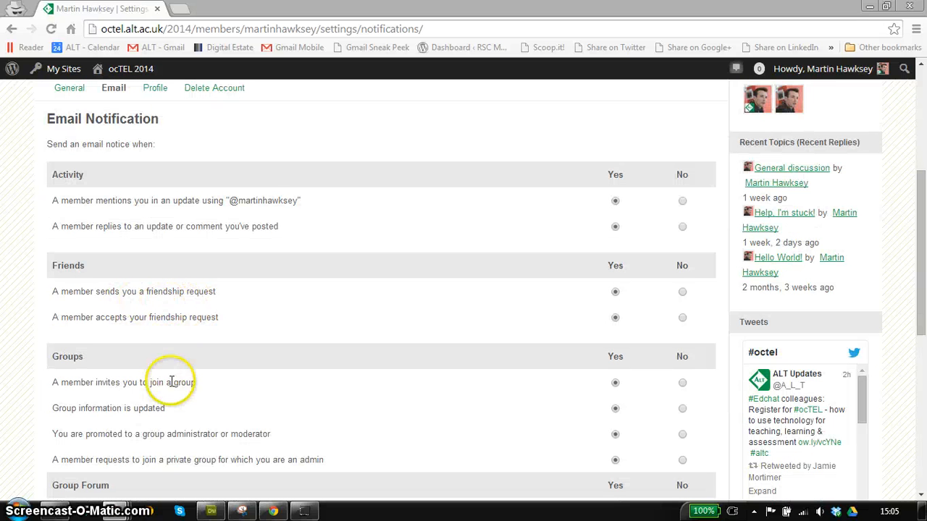
scroll(down, 3)
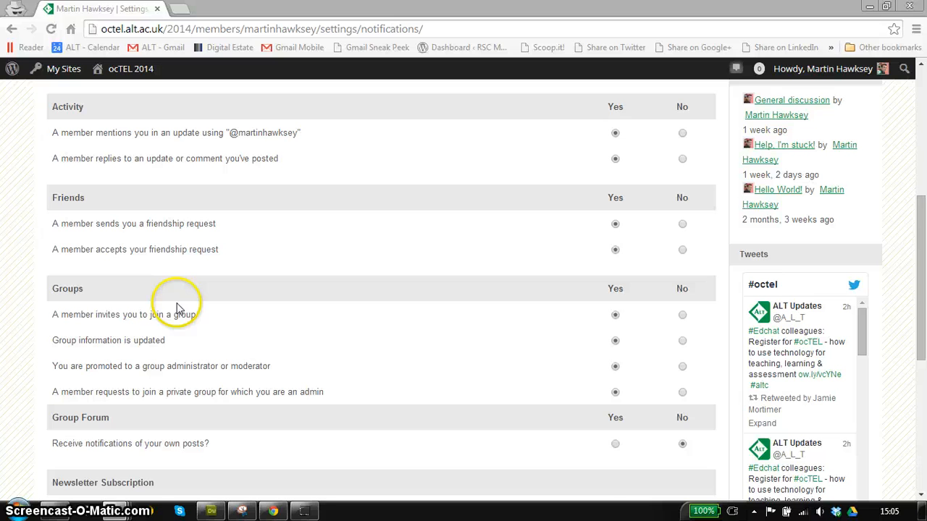
scroll(down, 3)
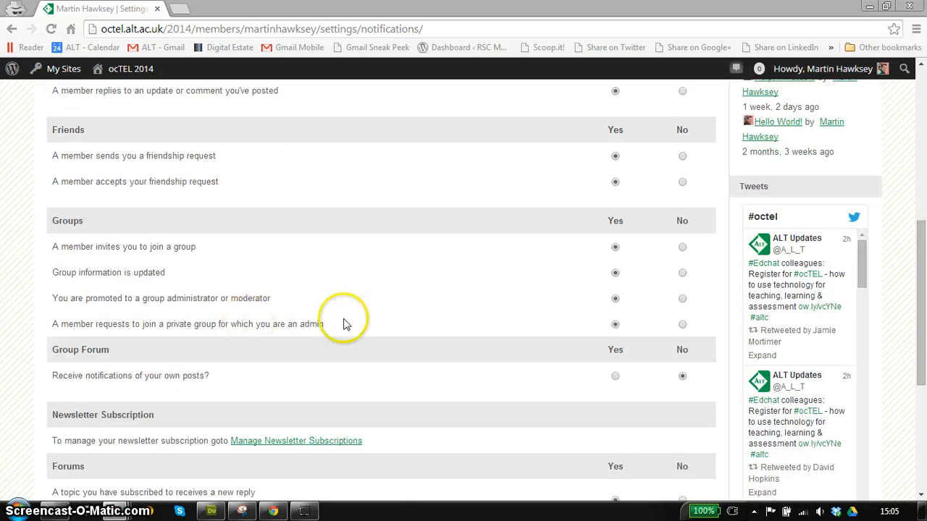
scroll(down, 3)
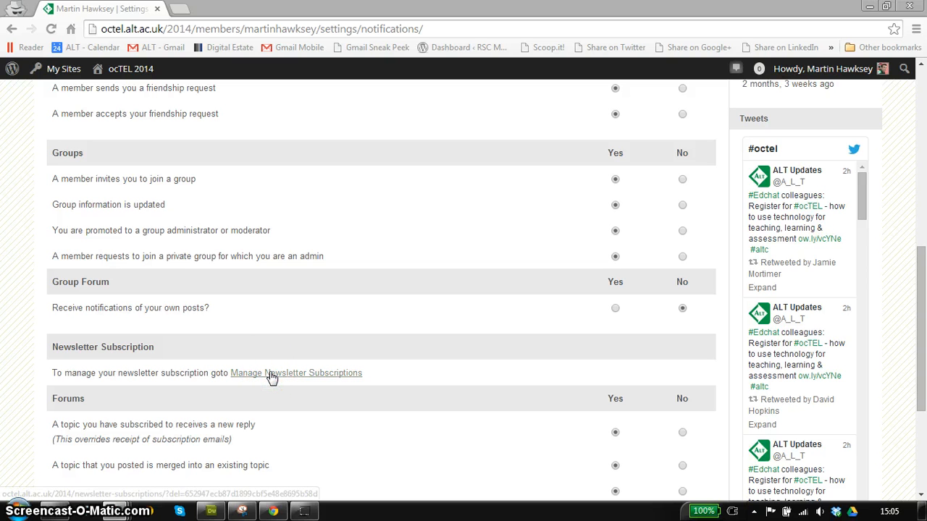
mouse_move(269, 376)
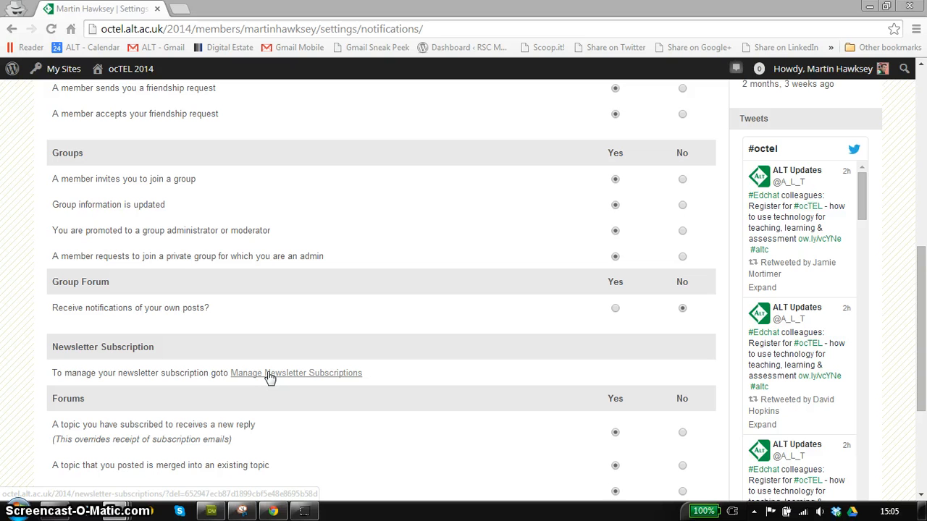
In Manage Newsletter Subscriptions, untick the Daily newsletter.
click(295, 374)
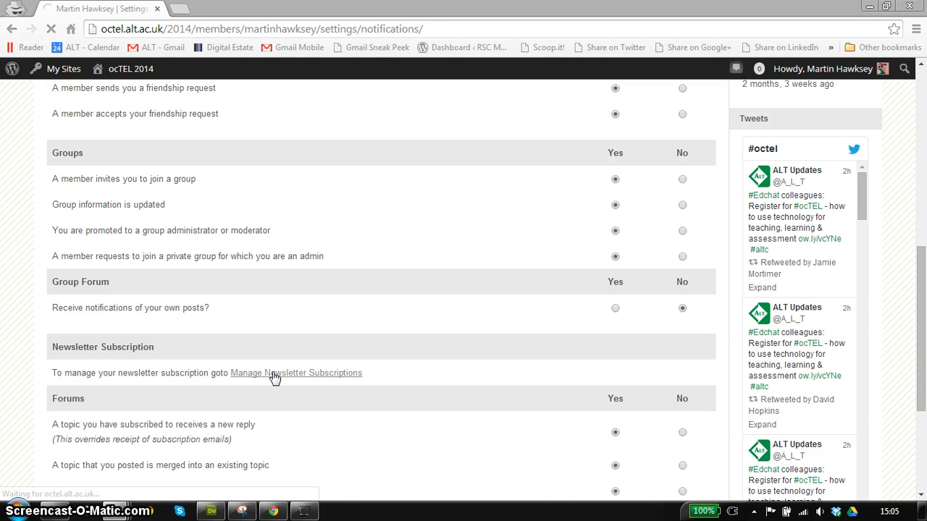
click(295, 374)
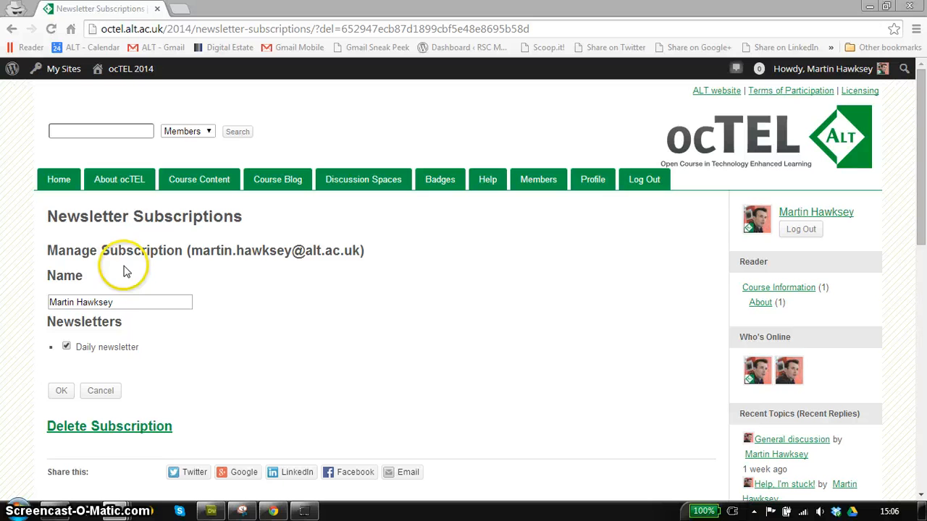
mouse_move(65, 359)
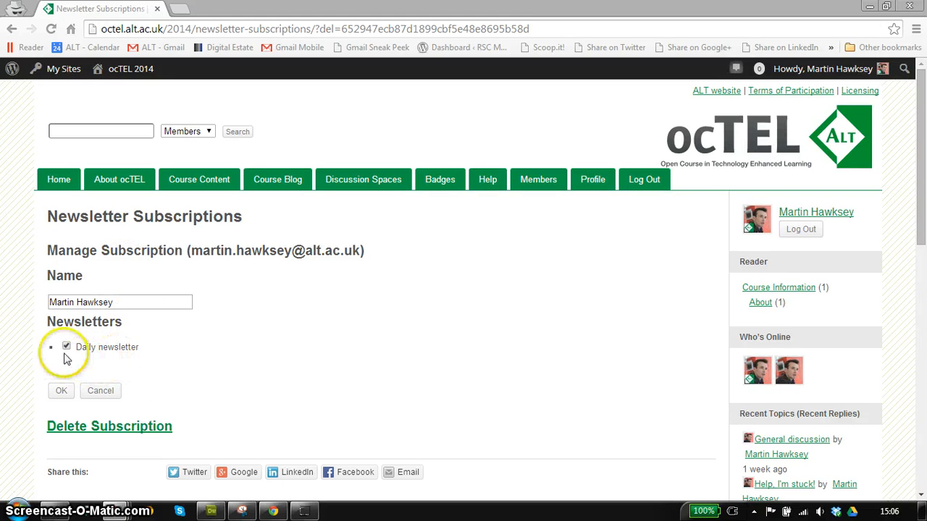
click(67, 348)
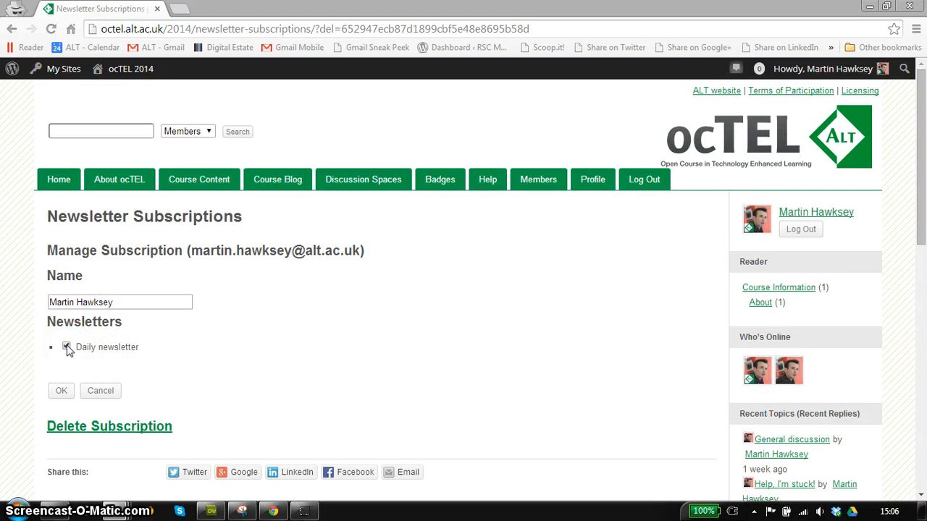
click(67, 347)
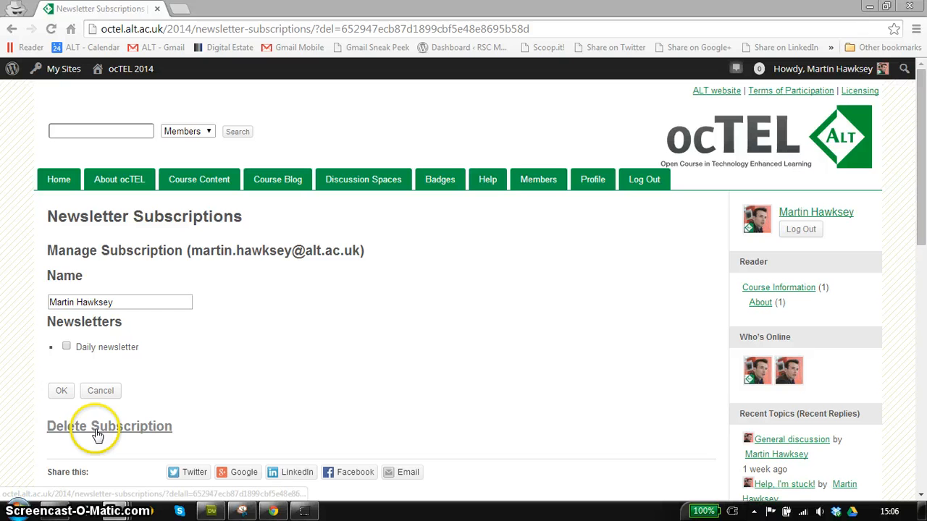
mouse_move(61, 394)
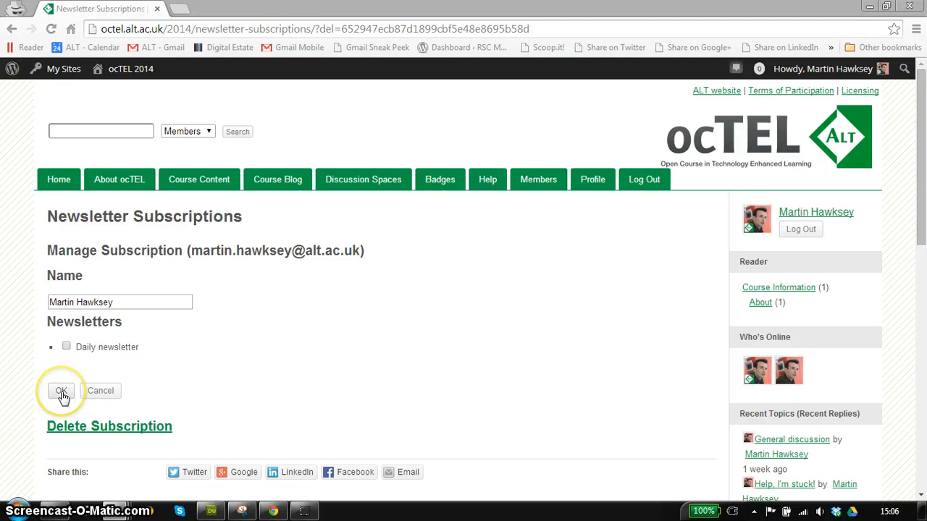
Save the newsletter subscription change with OK.
click(61, 391)
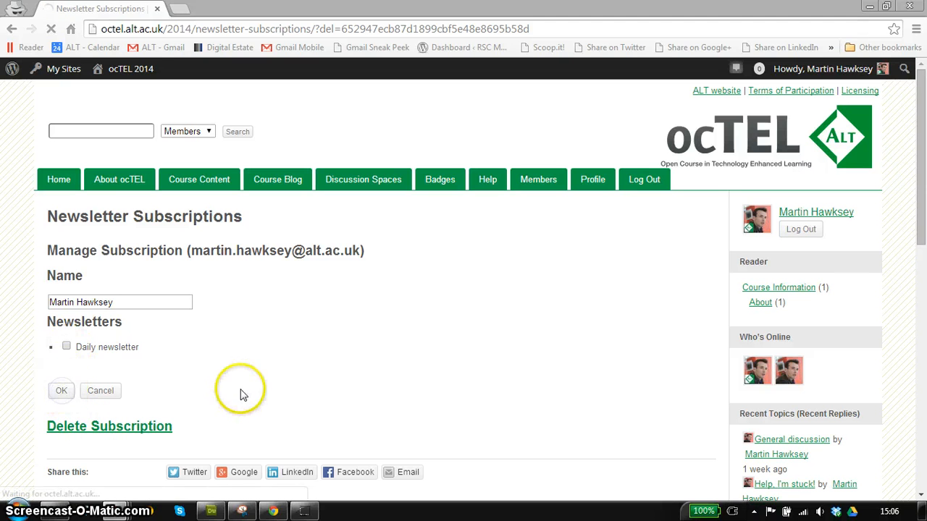
click(61, 391)
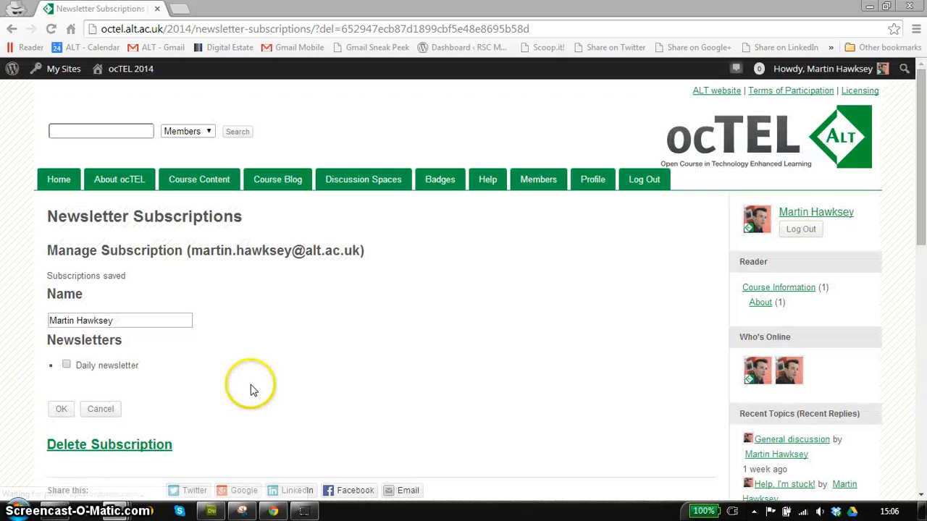
mouse_move(706, 278)
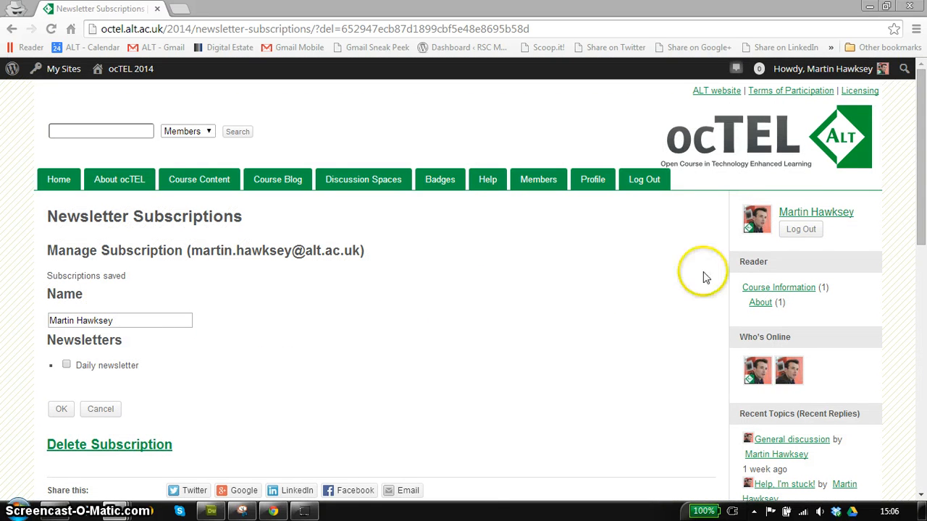
mouse_move(811, 216)
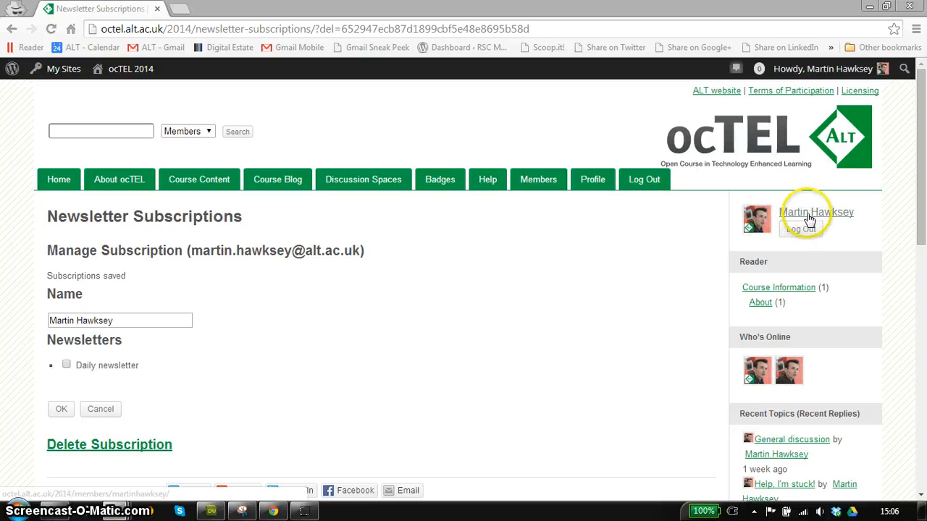
Return via your profile's Settings to the Email Notification options and review the list.
click(817, 212)
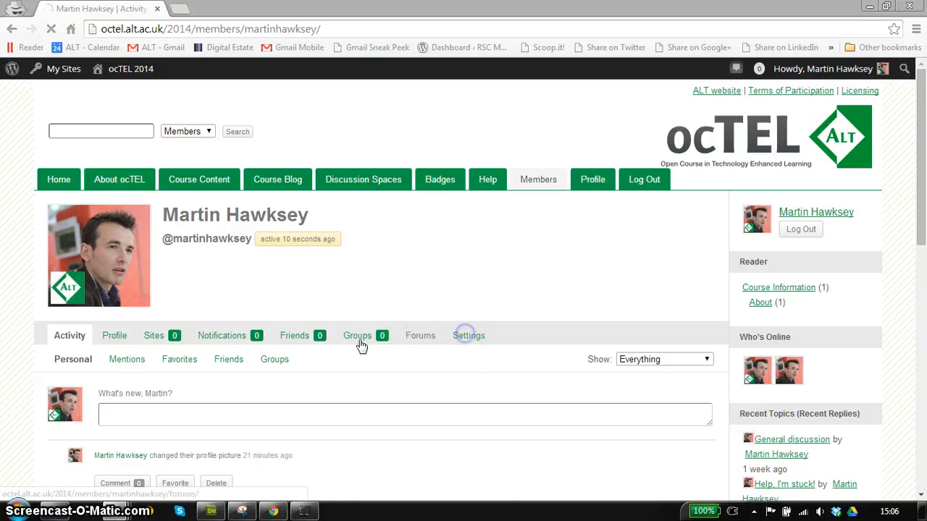
click(468, 336)
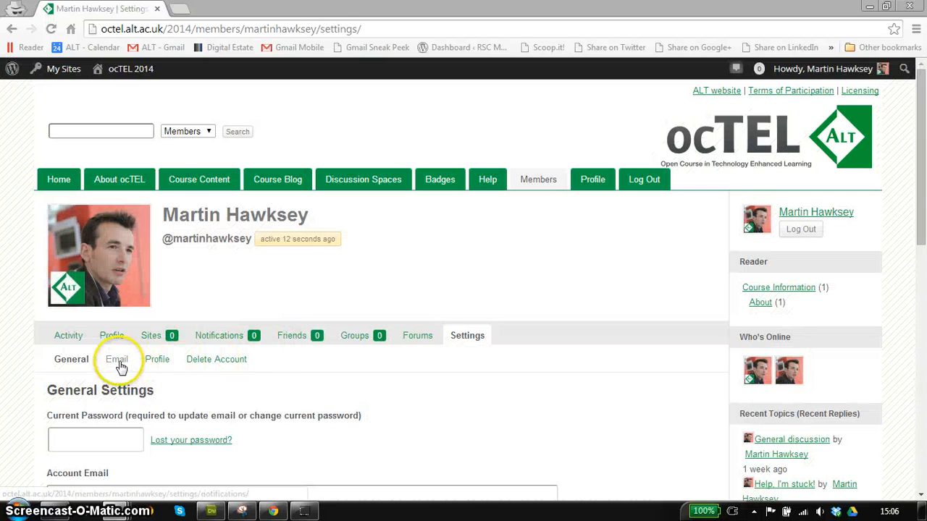
click(116, 359)
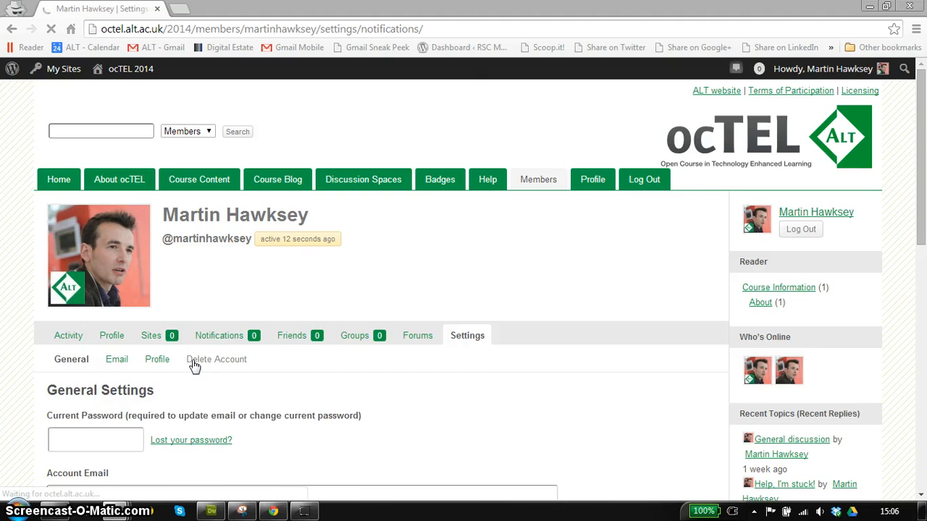
click(116, 360)
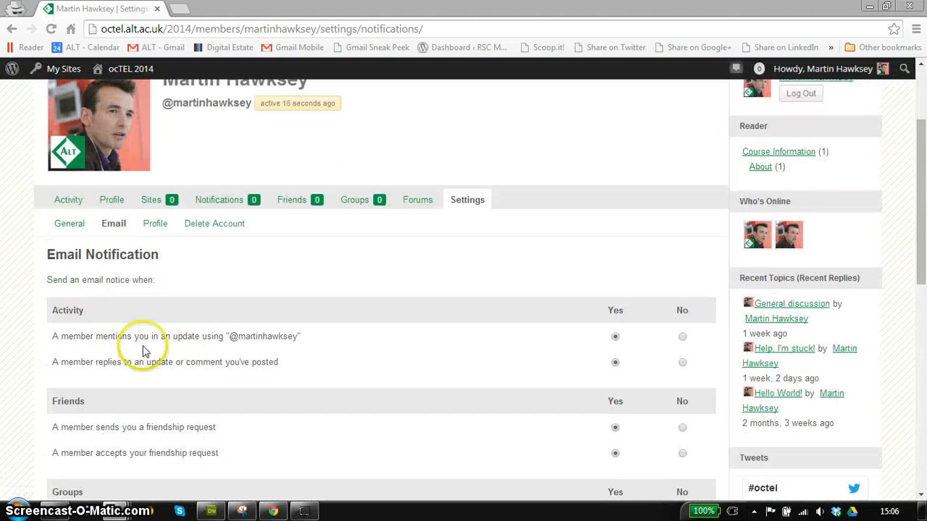
scroll(down, 3)
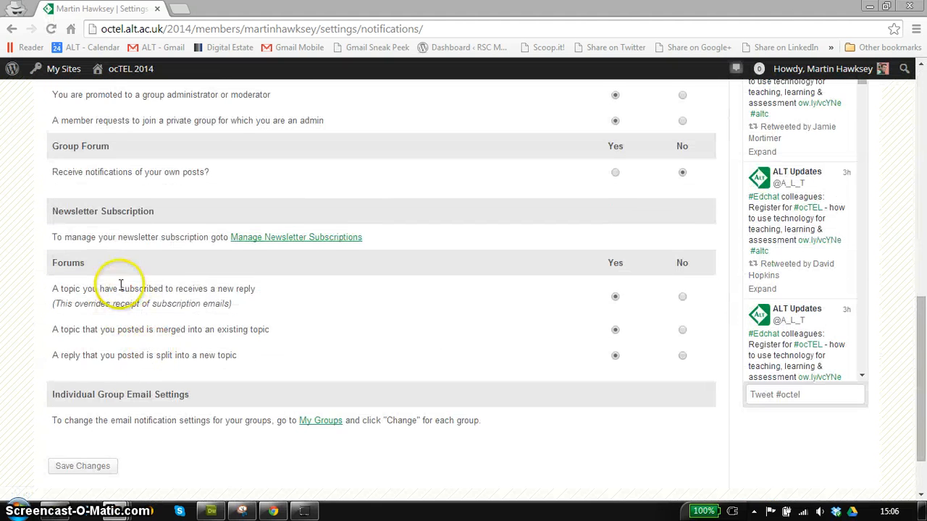
mouse_move(405, 340)
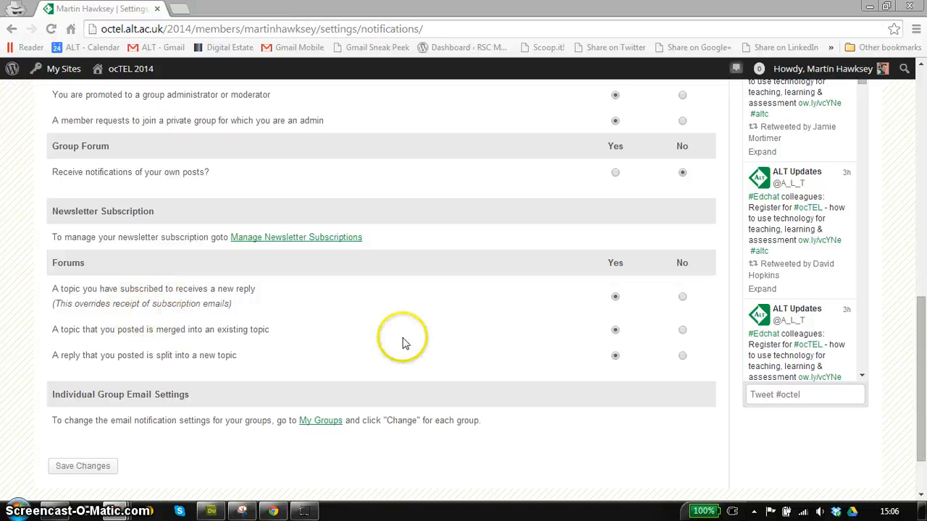
mouse_move(243, 365)
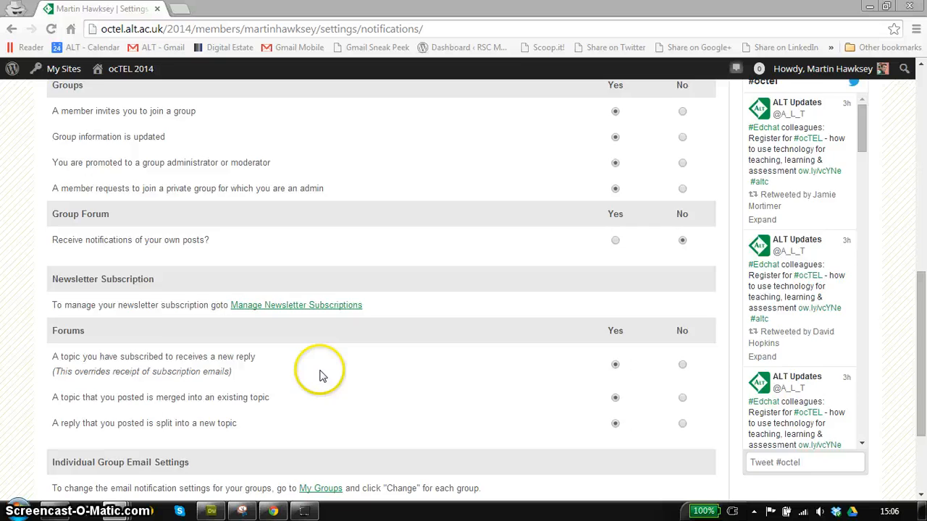
scroll(up, 3)
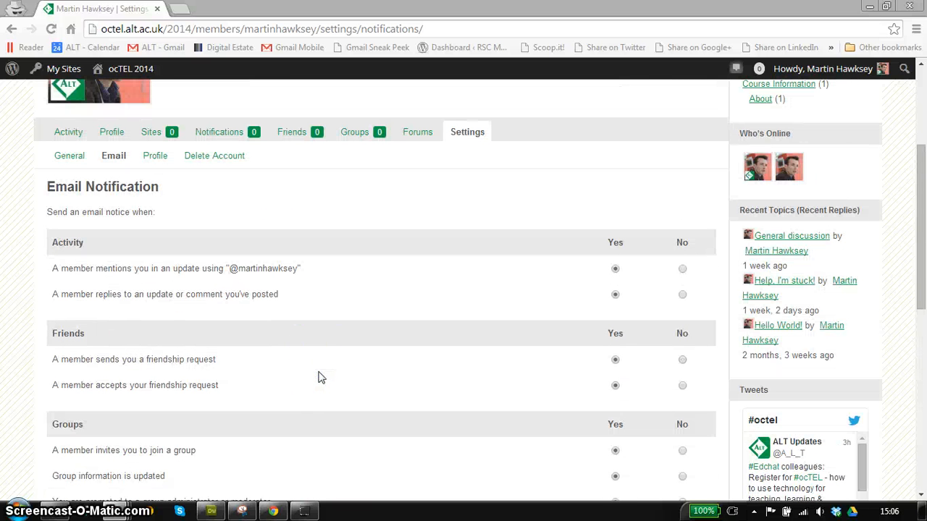